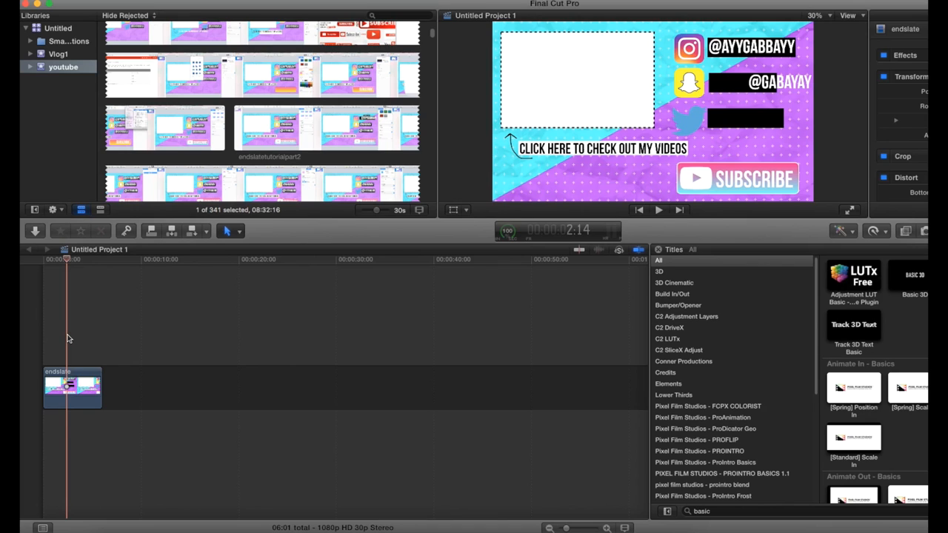
mouse_move(65, 374)
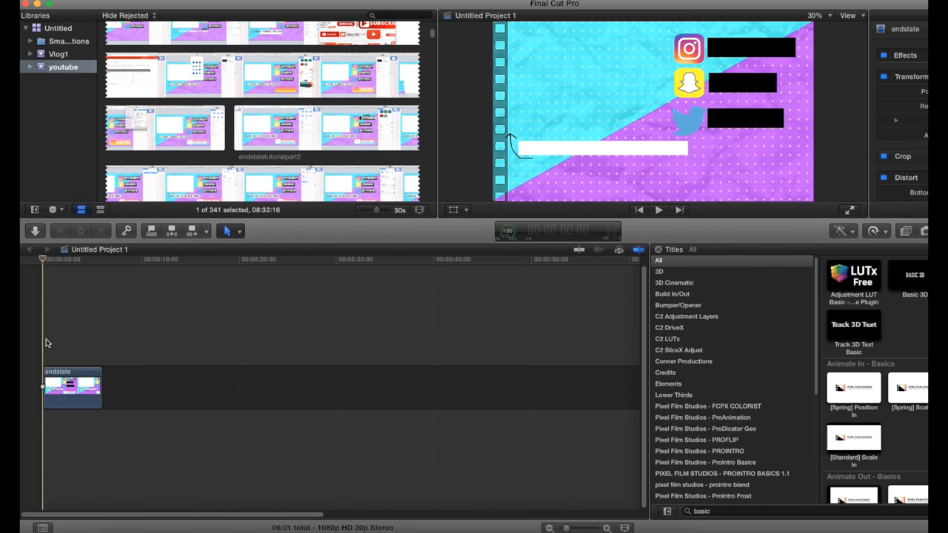
- Place MVI_2037 above the end slate and scale it down to fit the white box
left_click(657, 210)
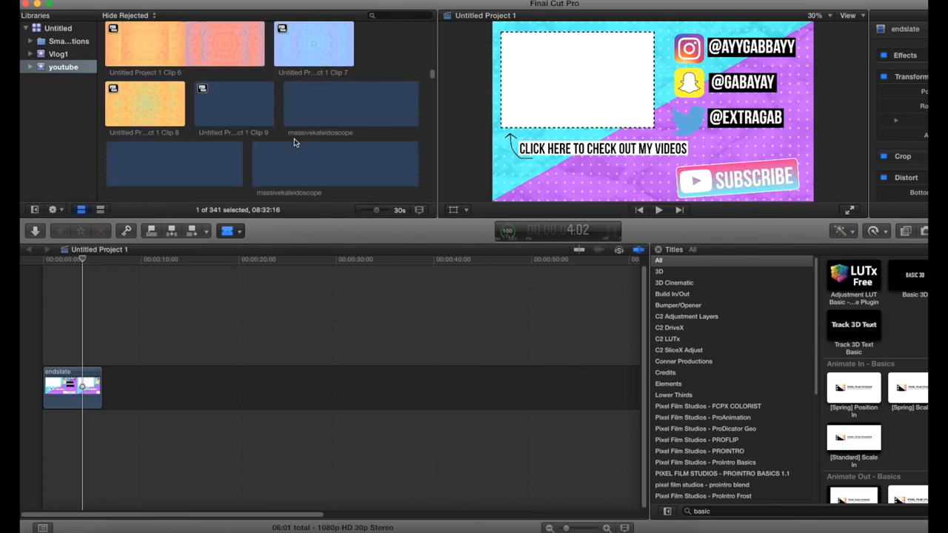
scroll("down", 3)
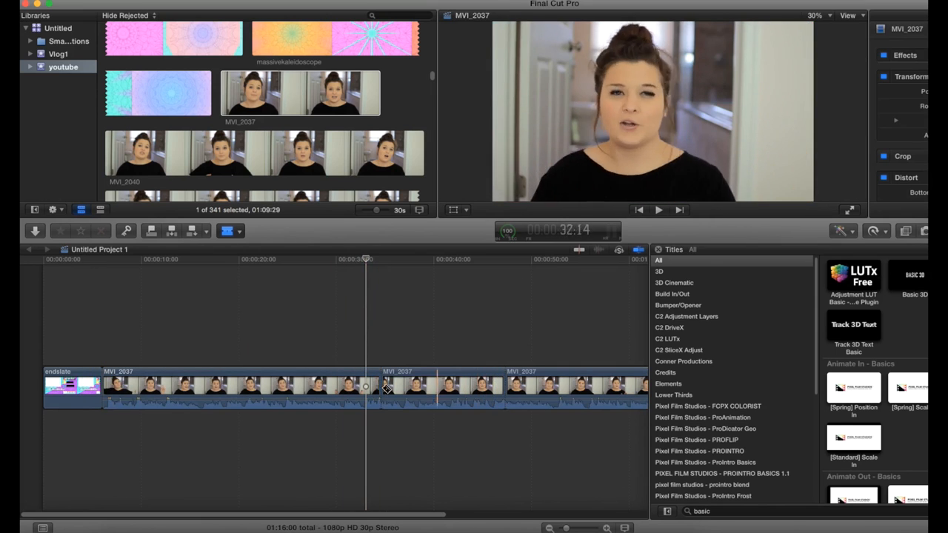
left_click(296, 387)
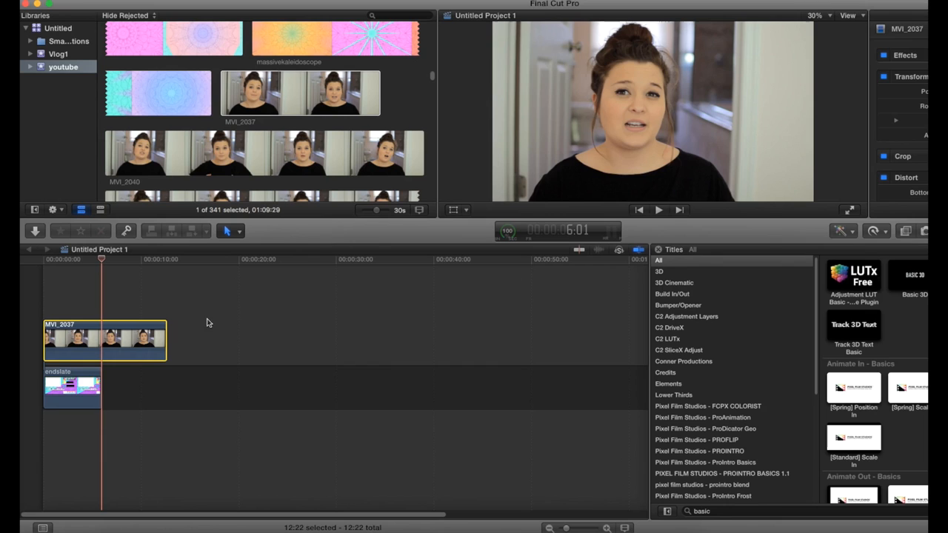
left_click_drag(166, 341, 111, 340)
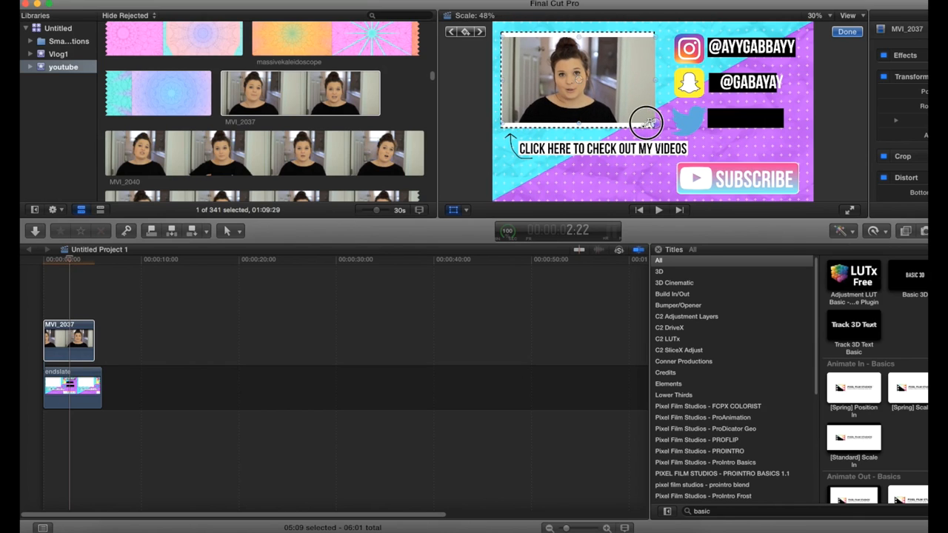
left_click_drag(644, 121, 619, 106)
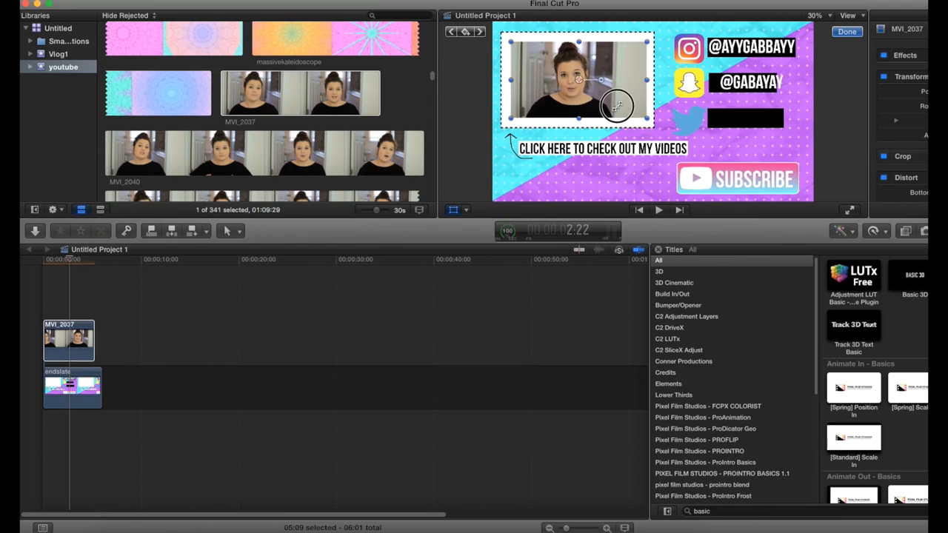
left_click(847, 31)
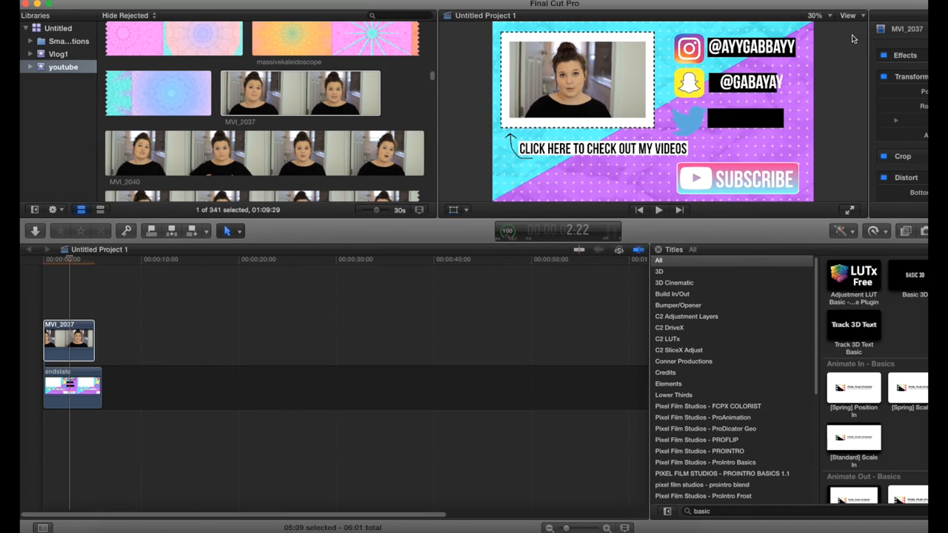
mouse_move(51, 308)
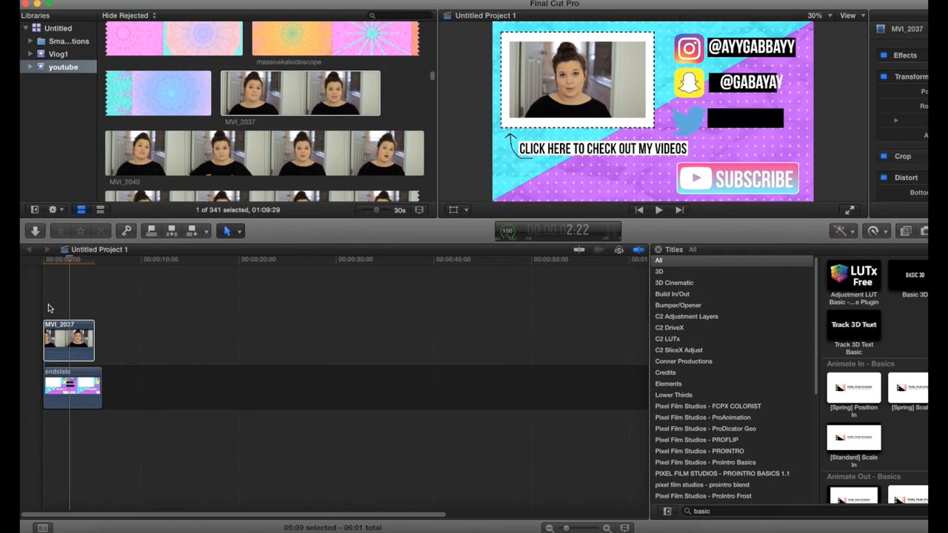
- Apply a Cross Dissolve from the Dissolves transitions to the talking-head clip
left_click(41, 299)
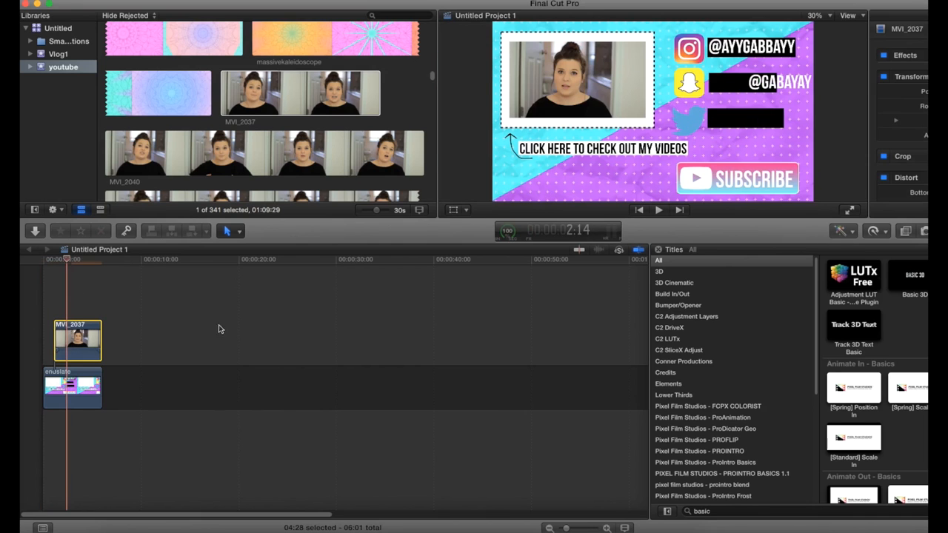
left_click(814, 15)
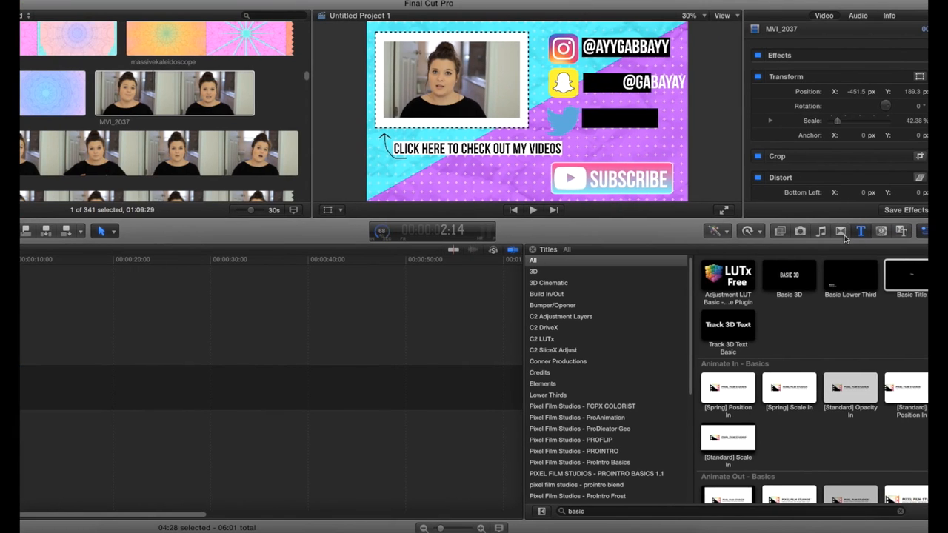
left_click(840, 231)
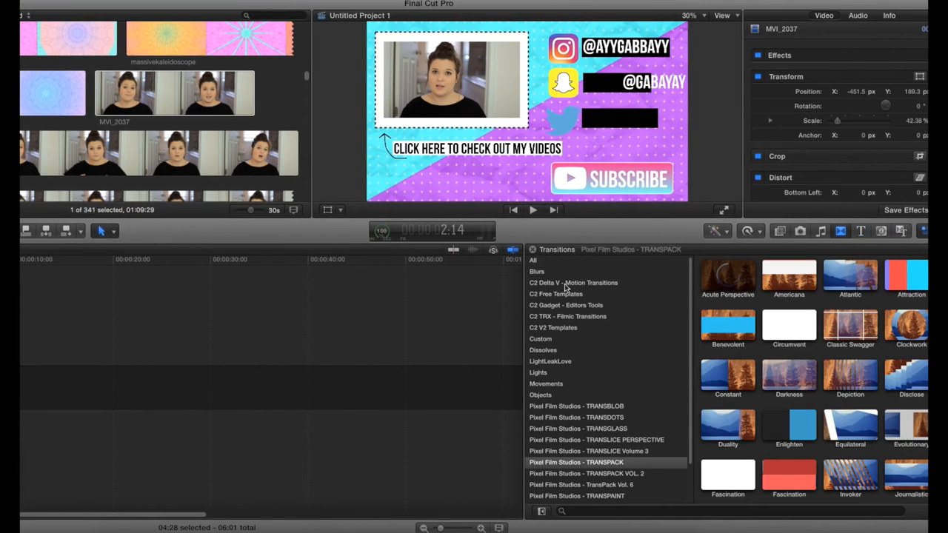
left_click(542, 350)
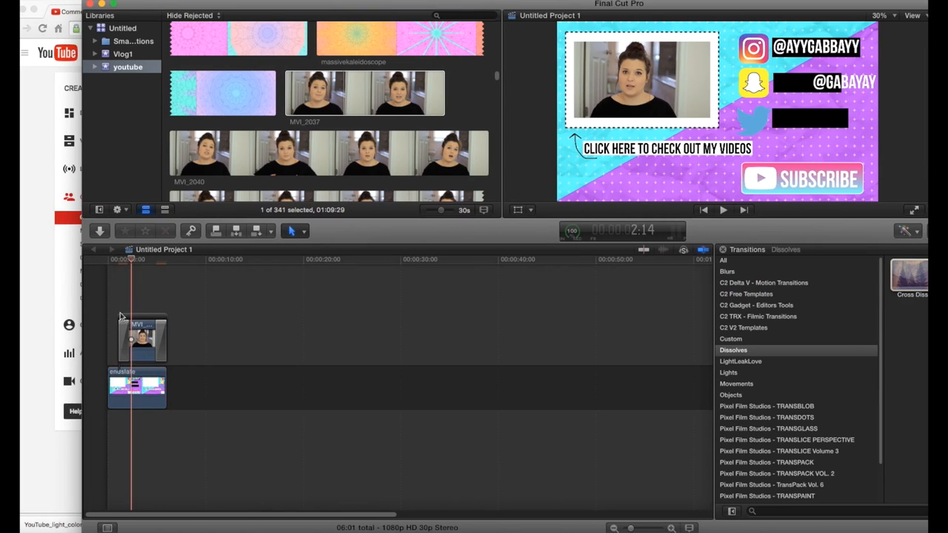
left_click(723, 210)
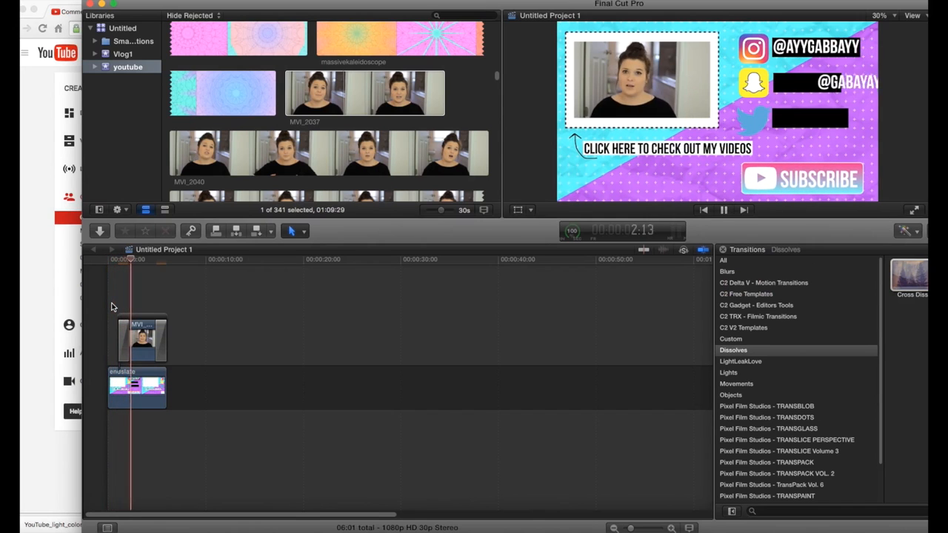
left_click(723, 211)
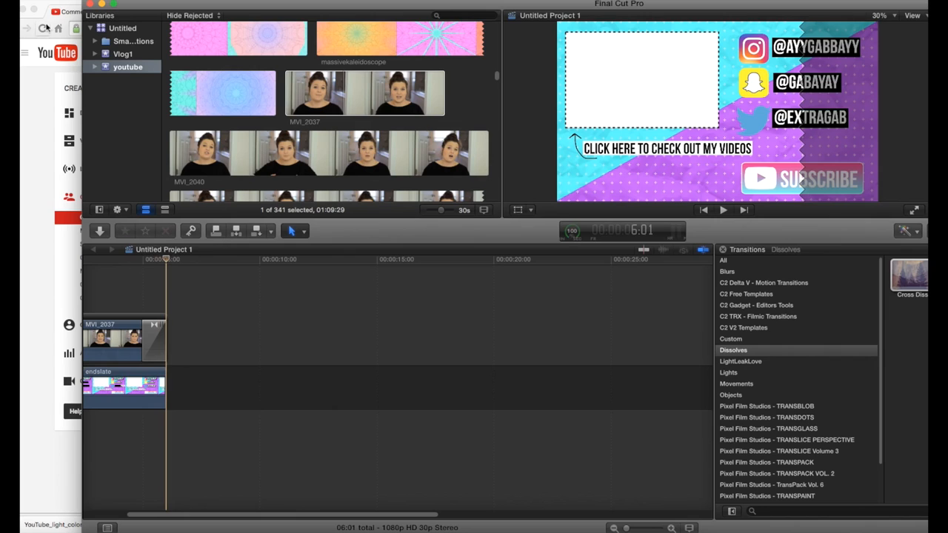
- Add a freeze frame to the talking-head clip via Edit > Add Freeze Frame
left_click(125, 385)
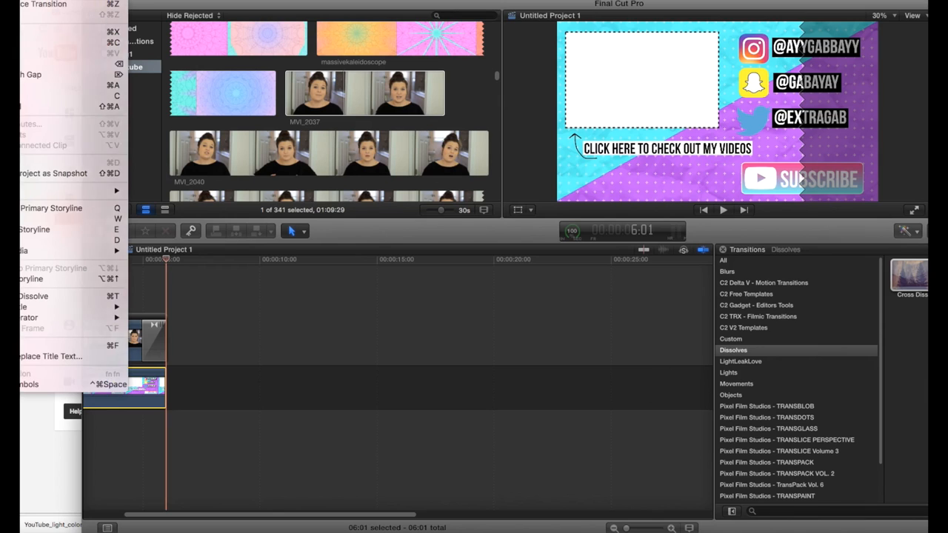
left_click(151, 263)
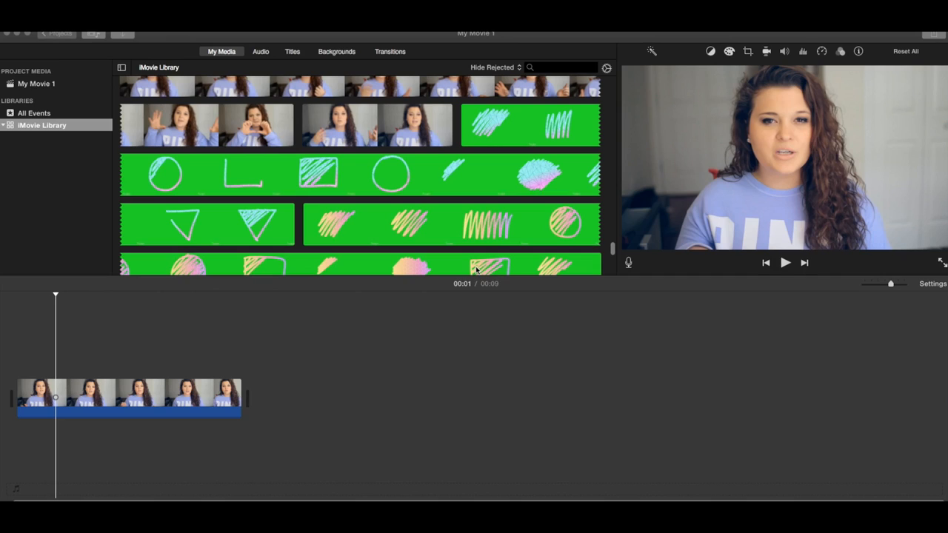
mouse_move(476, 269)
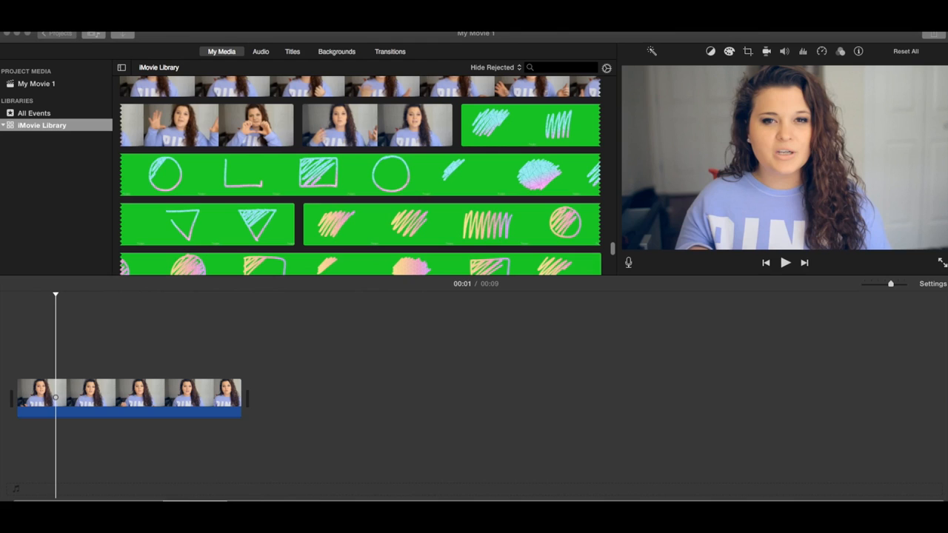
- Import the exported end slate file and place it beneath the talking-head clip
left_click(101, 392)
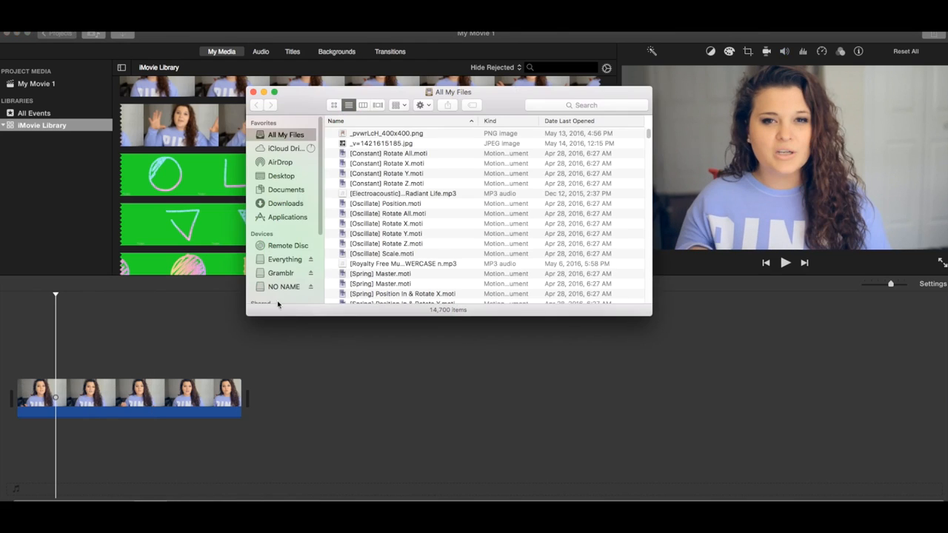
left_click(281, 175)
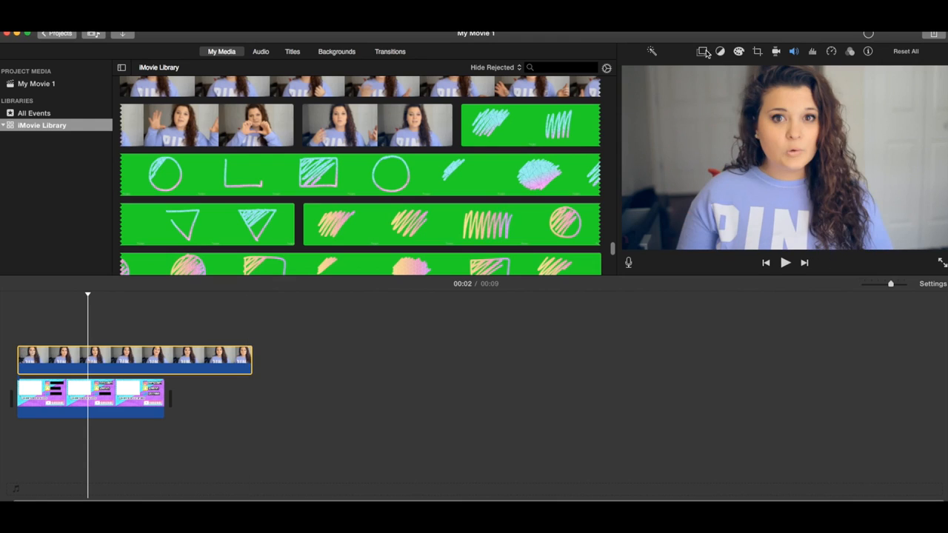
- Set the overlay to Picture in Picture inside the slate's box and preview playback
left_click(702, 51)
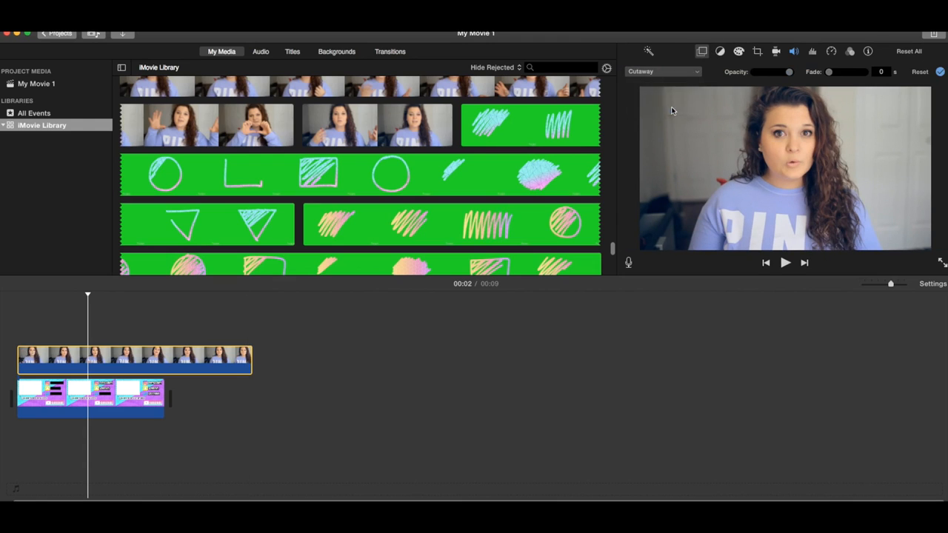
left_click(660, 71)
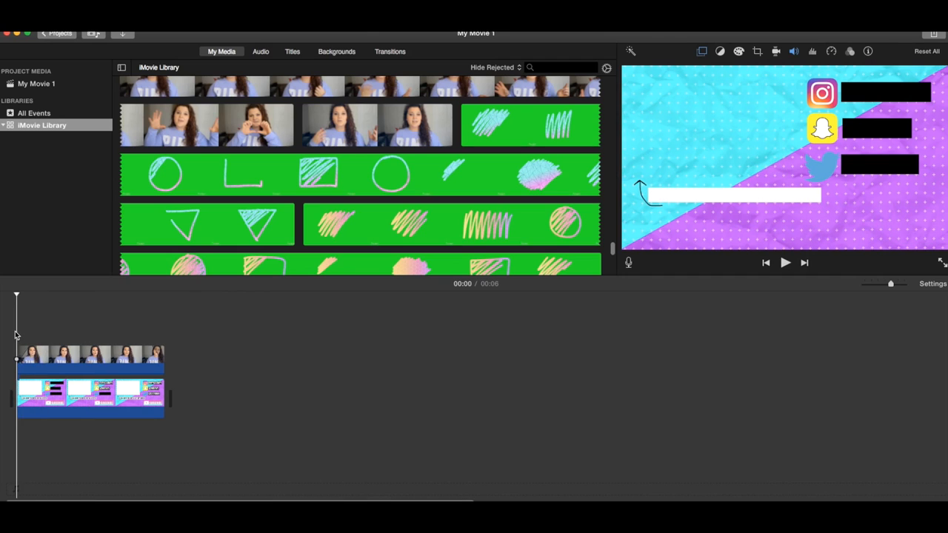
left_click(785, 262)
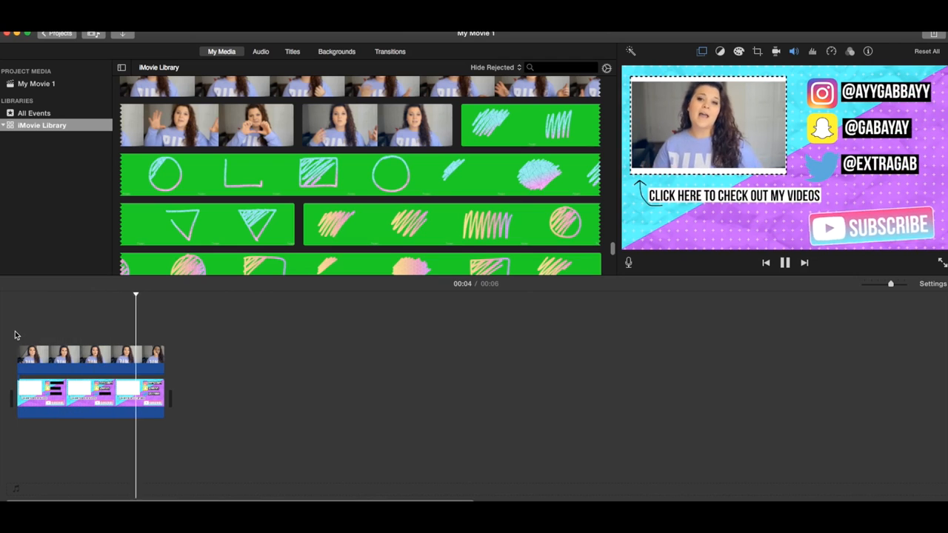
left_click(785, 262)
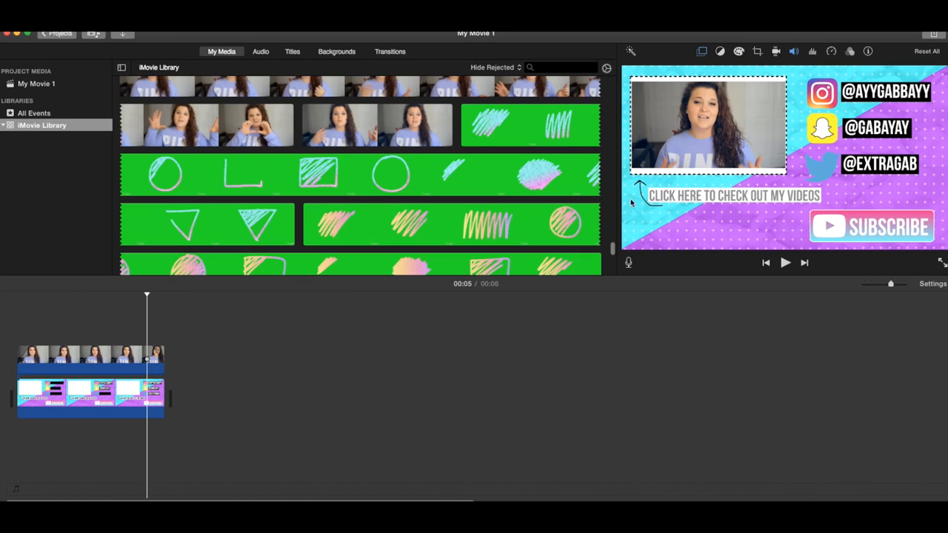
mouse_move(140, 161)
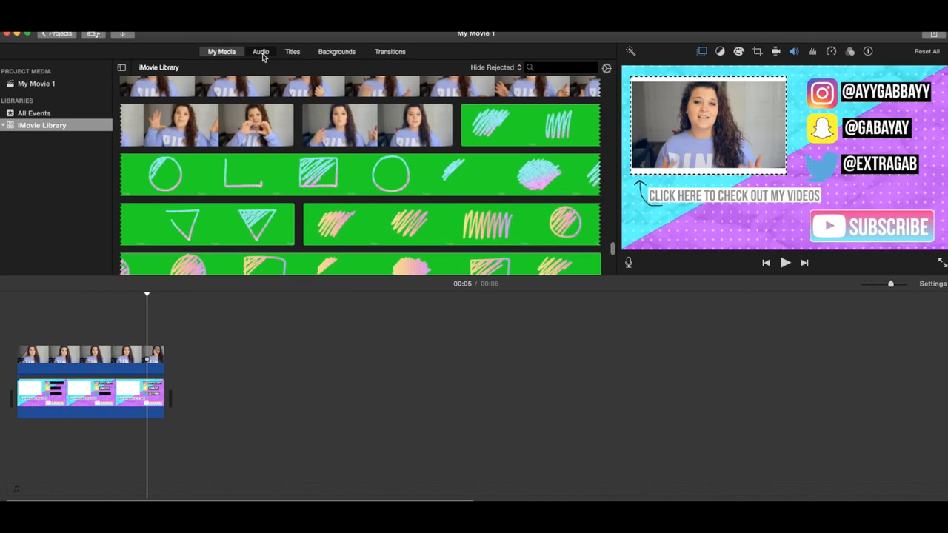
- Search the Sound Effects audio library for 'cork' to find the Bottle Cork effect
left_click(260, 50)
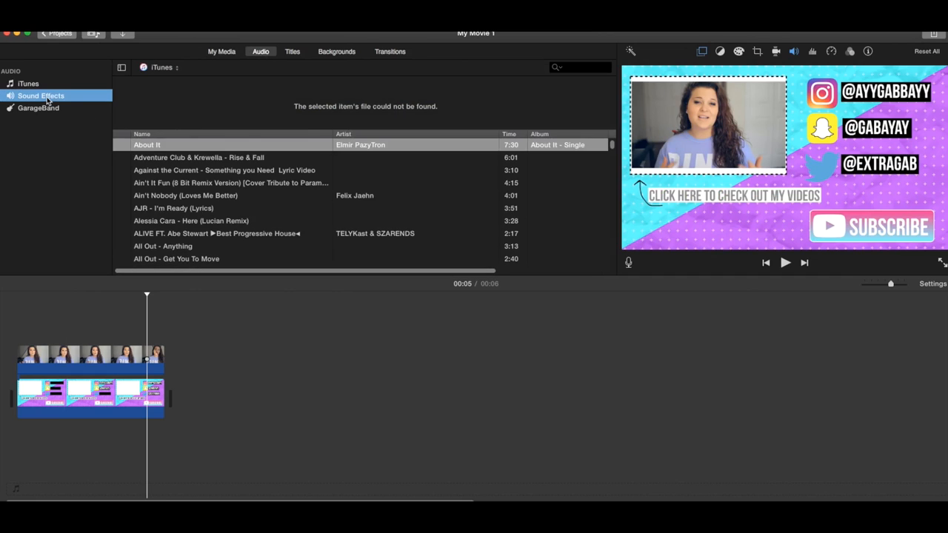
left_click(41, 95)
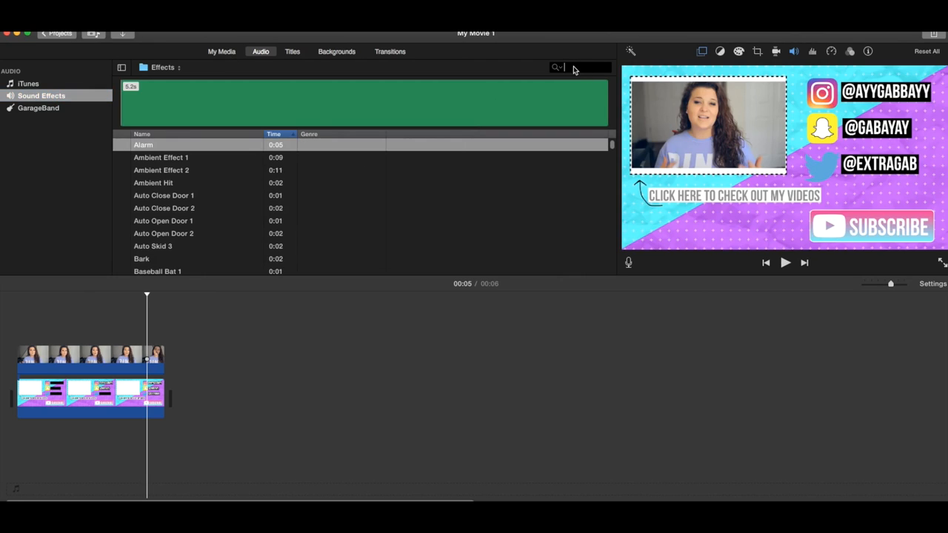
type("go")
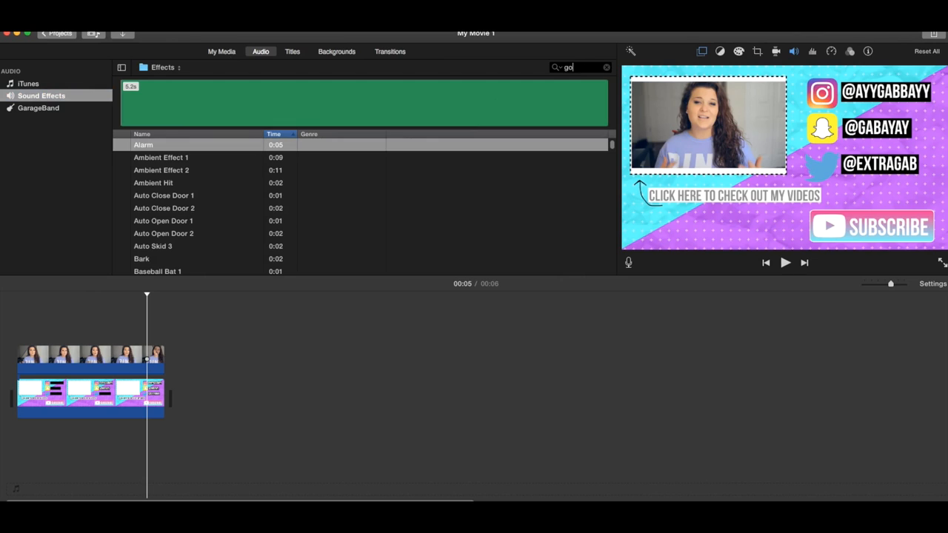
type("lf")
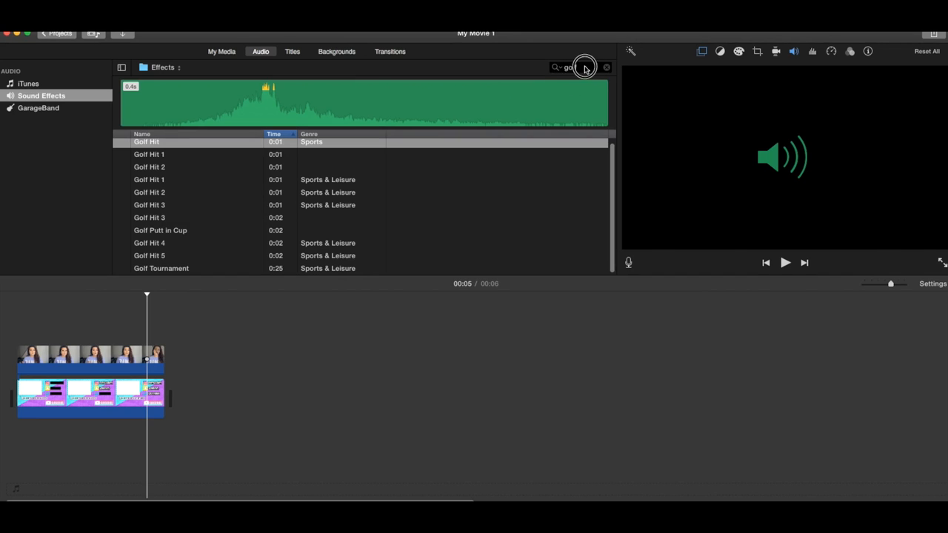
type("cork")
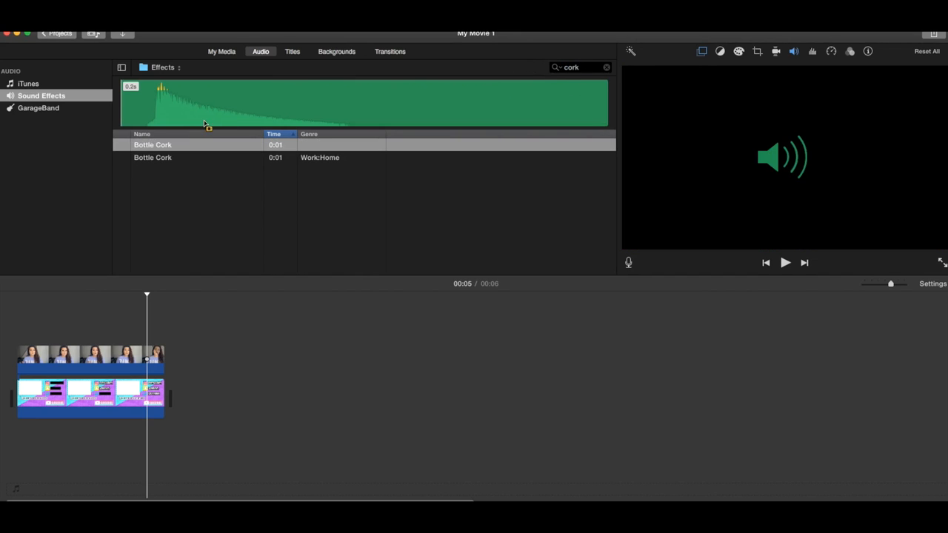